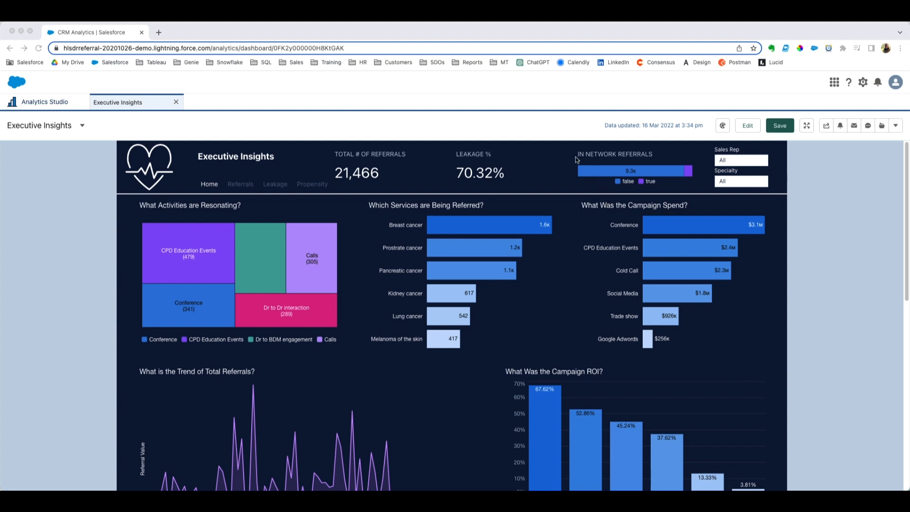
mouse_move(504, 134)
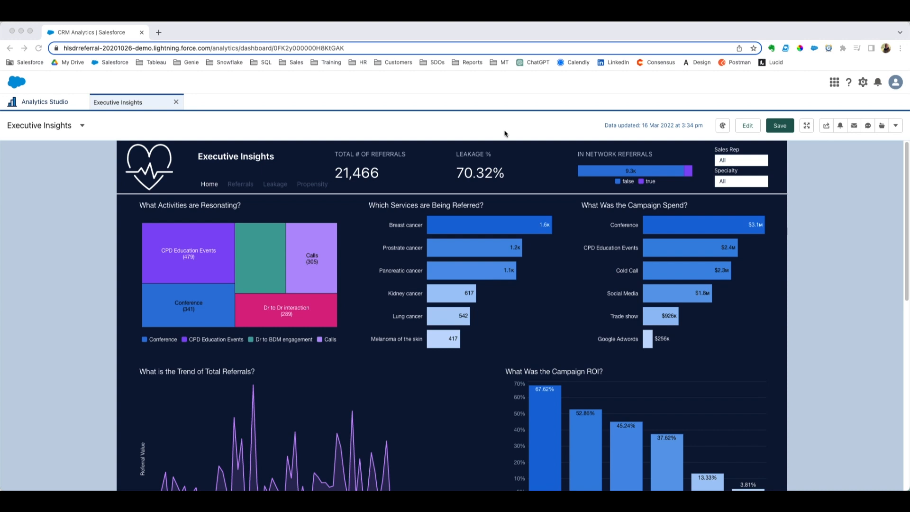
Save the dashboard as 'Executive Insights' and dismiss the success toast
left_click(746, 125)
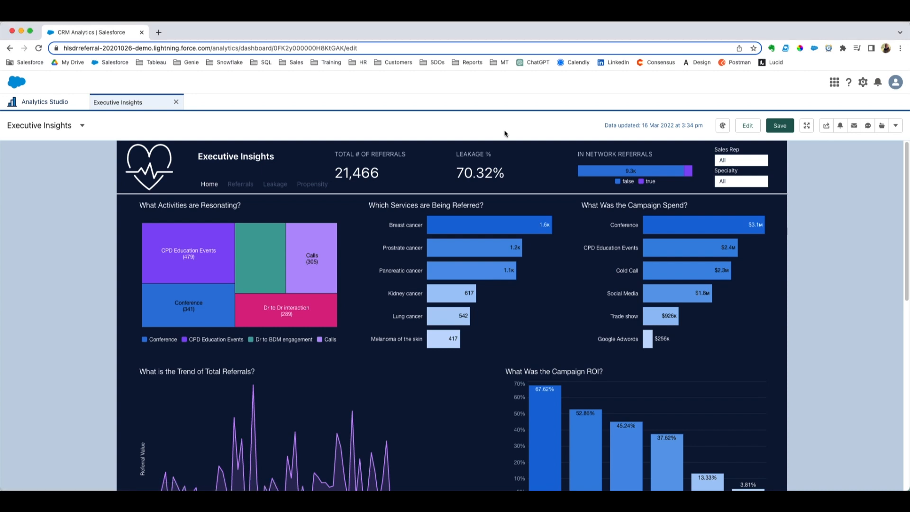
left_click(747, 125)
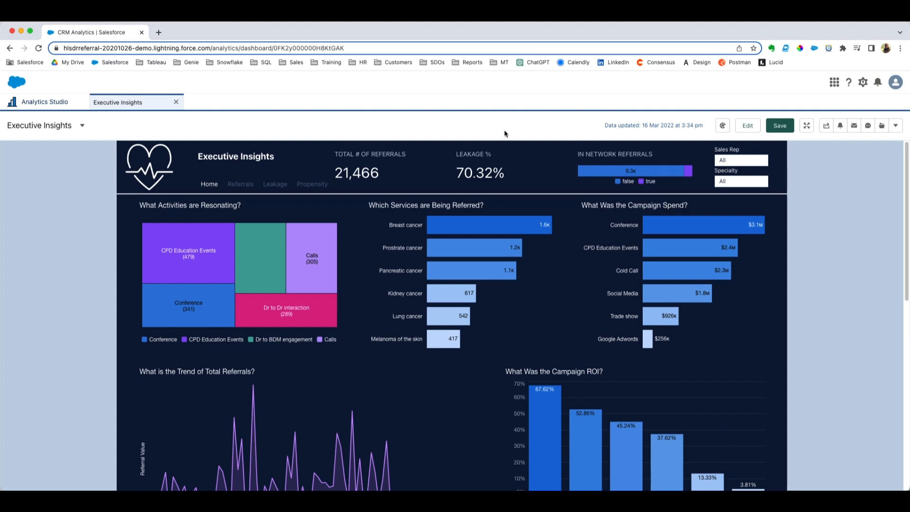
left_click(806, 125)
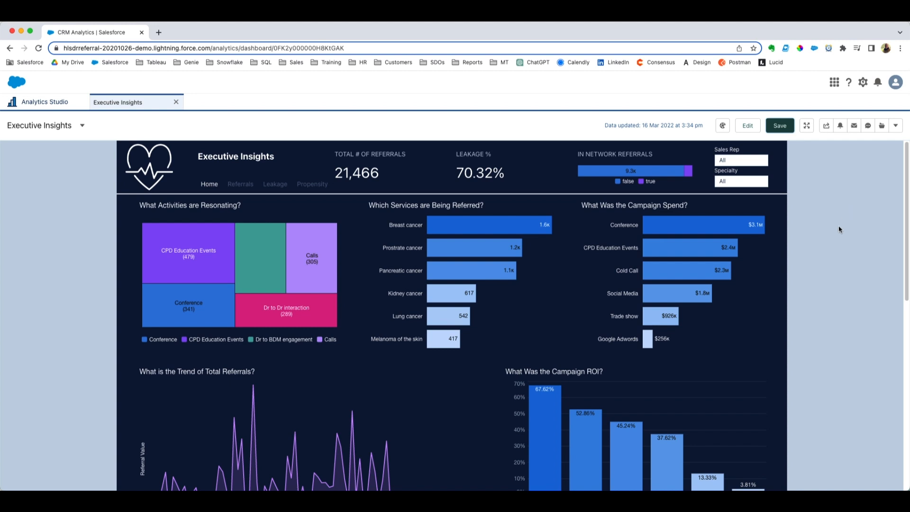
left_click(779, 125)
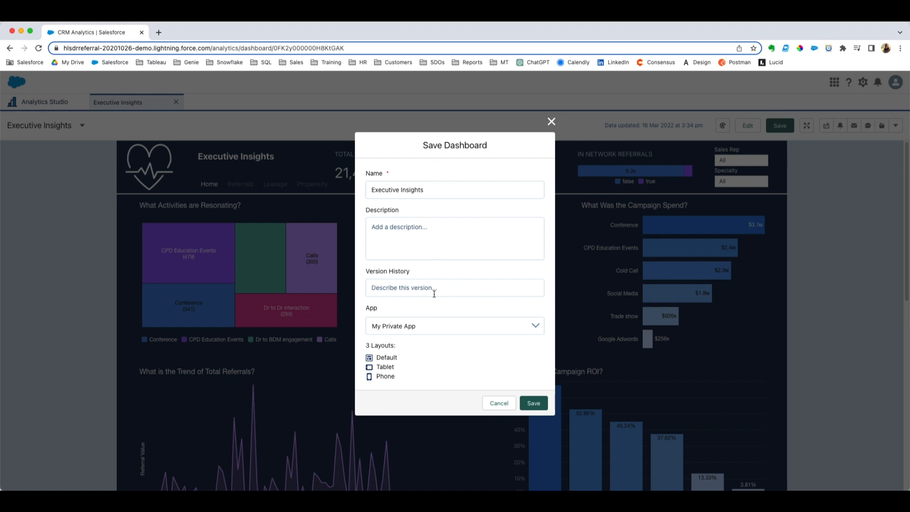
left_click(532, 403)
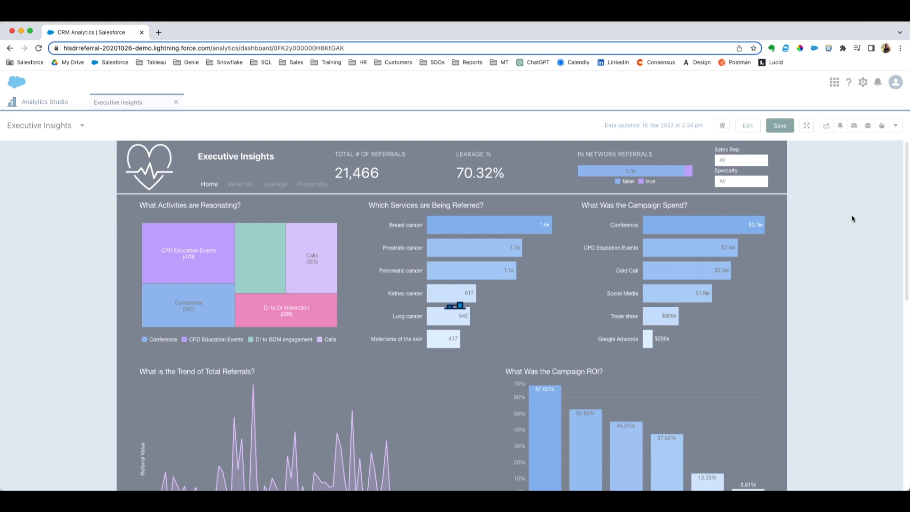
left_click(779, 125)
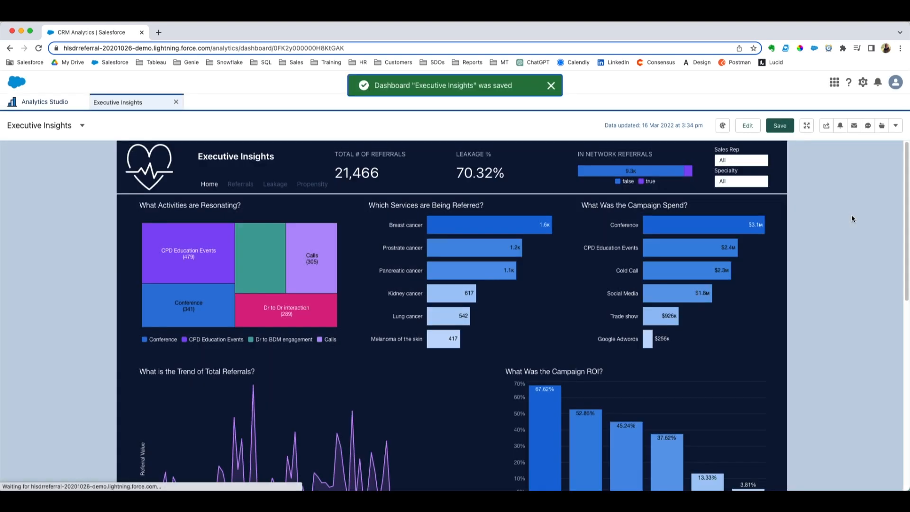
left_click(549, 86)
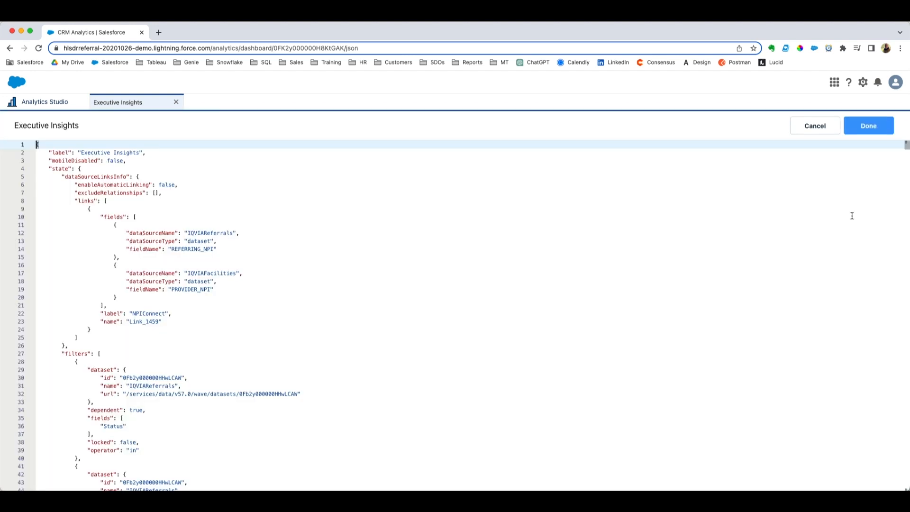
left_click(867, 125)
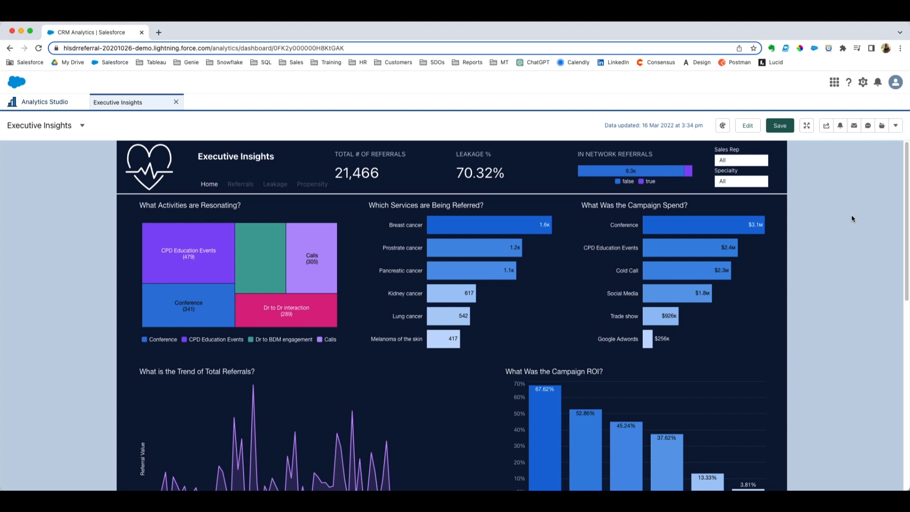
left_click(747, 125)
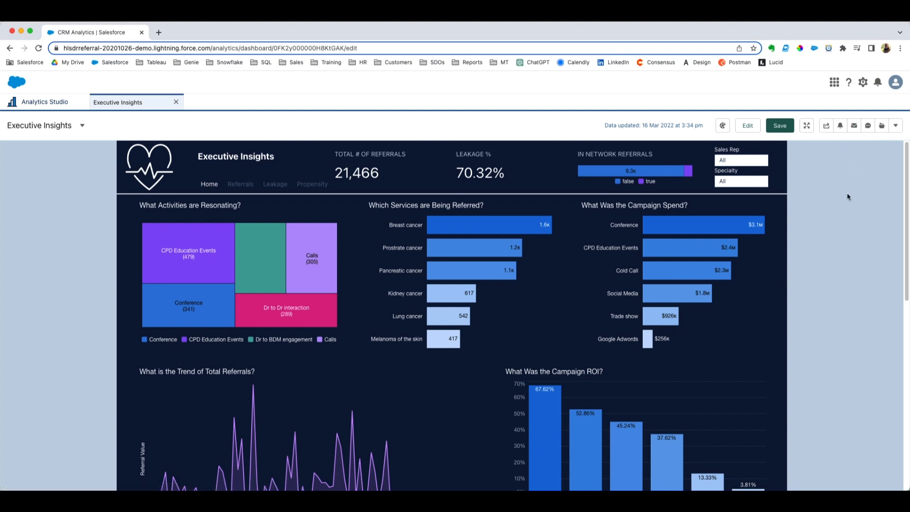
Open the 'Which Services are Being Referred?' chart's editor and close it without changes
left_click(747, 125)
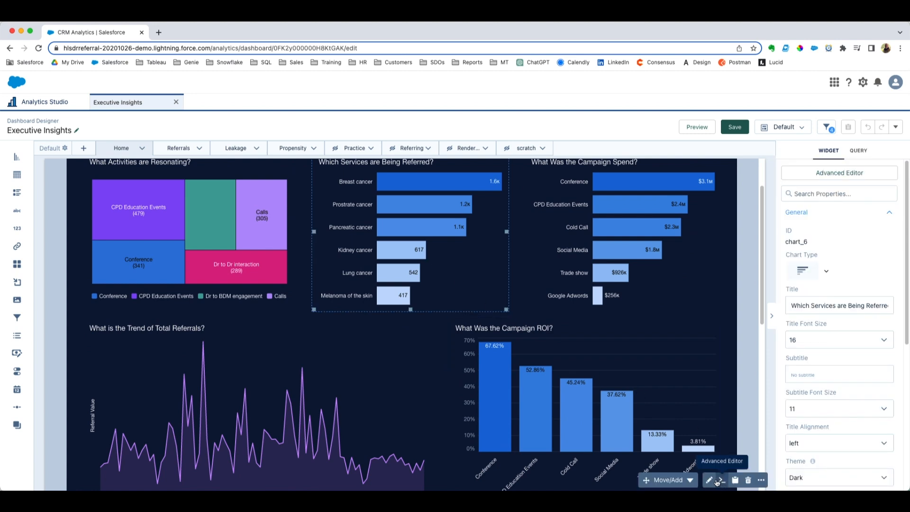
mouse_move(765, 377)
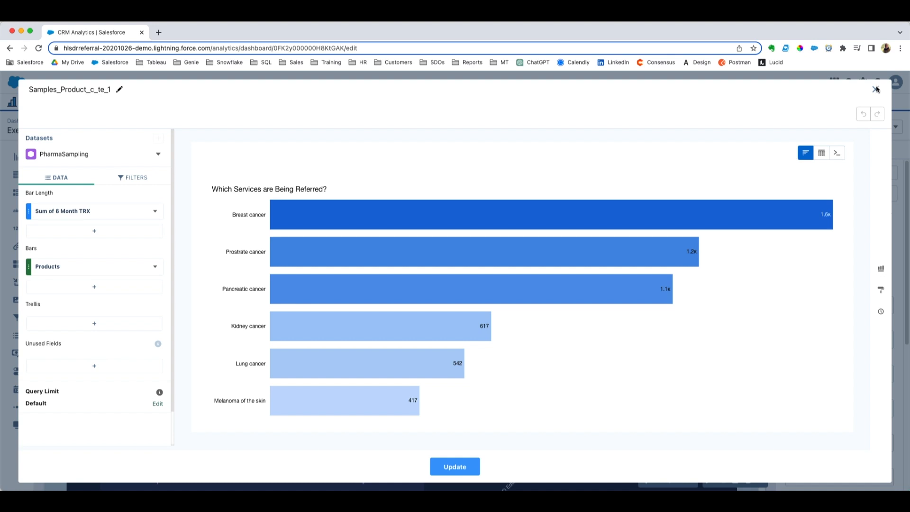
mouse_move(874, 90)
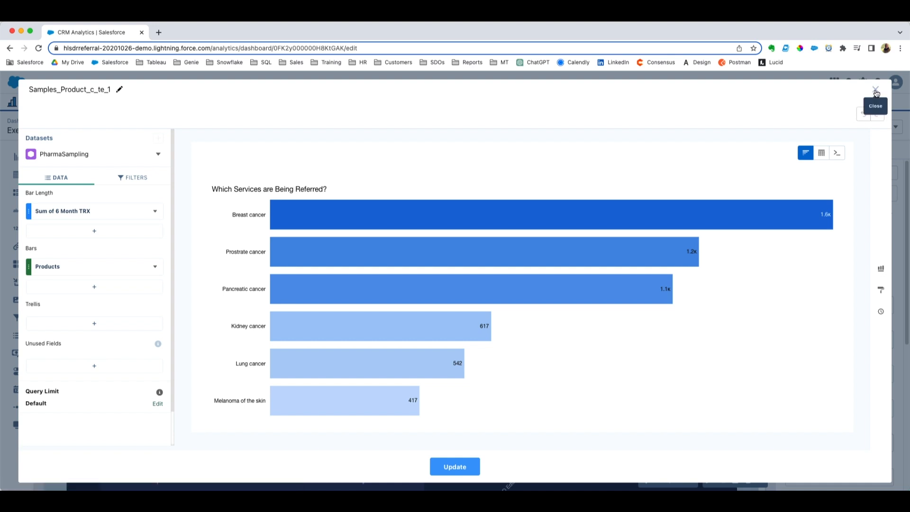
left_click(875, 90)
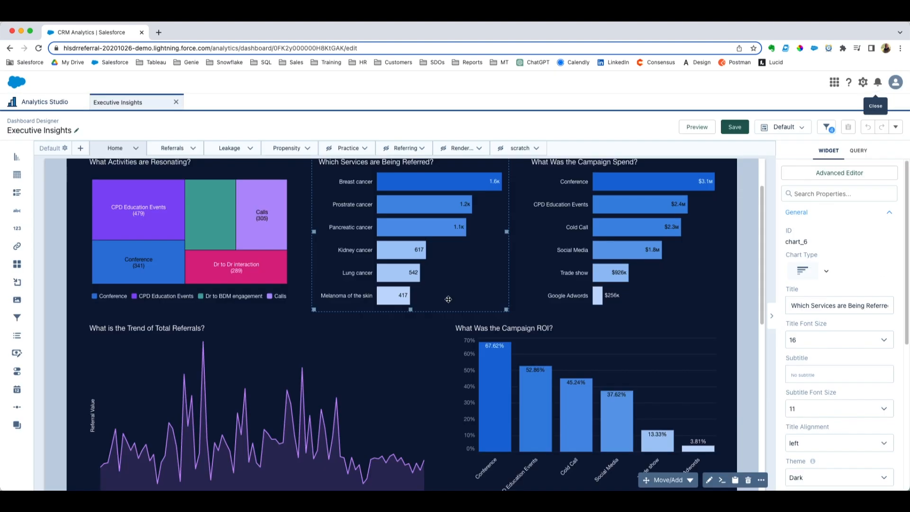
Scroll through the dashboard canvas to view its widgets
scroll("down", 3)
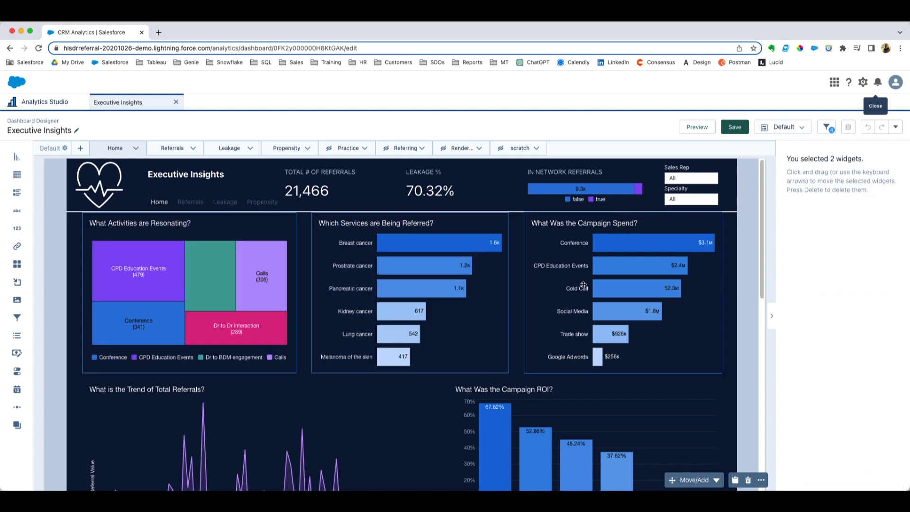
scroll("down", 3)
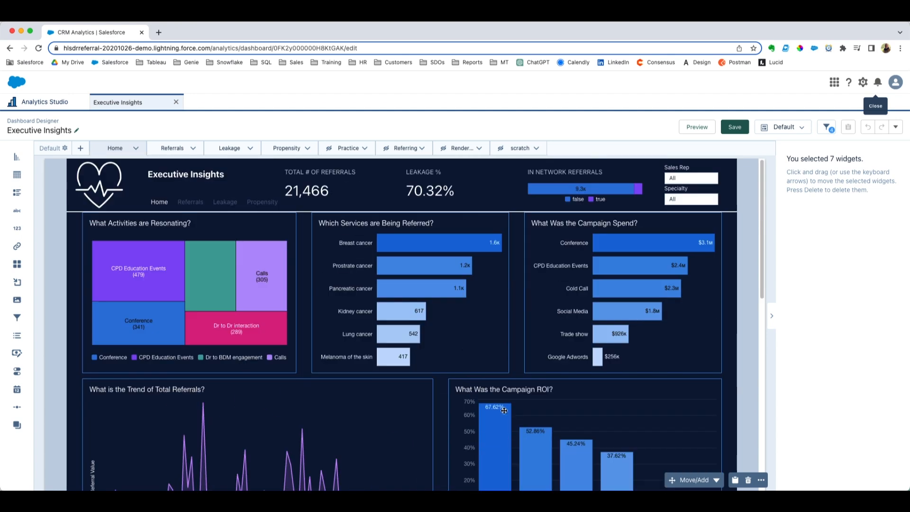
mouse_move(734, 480)
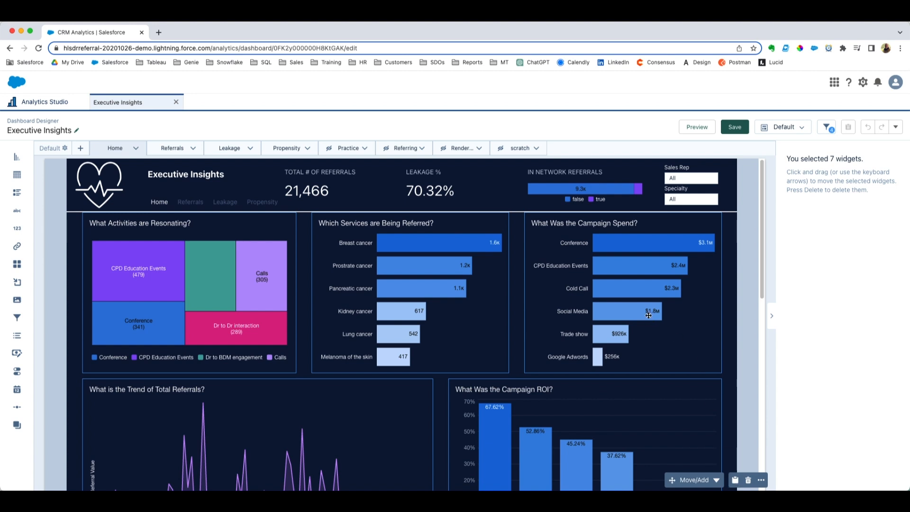
mouse_move(633, 302)
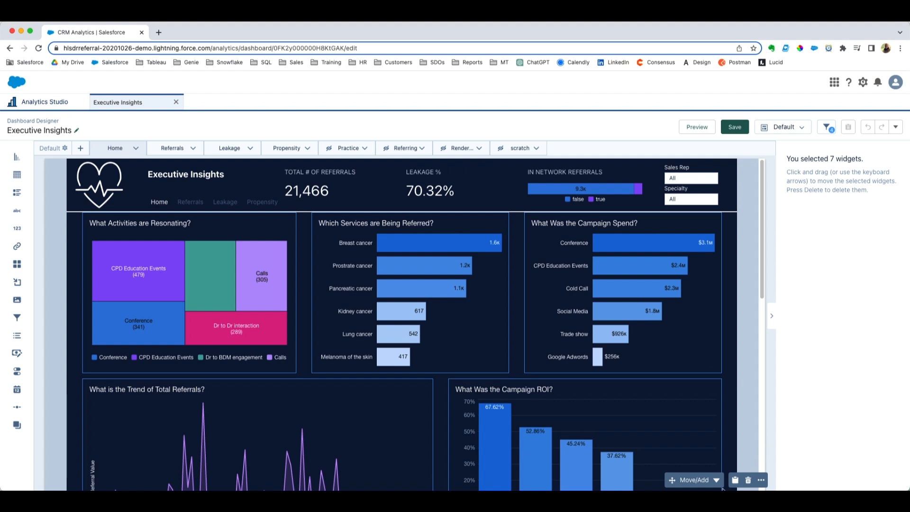
mouse_move(747, 418)
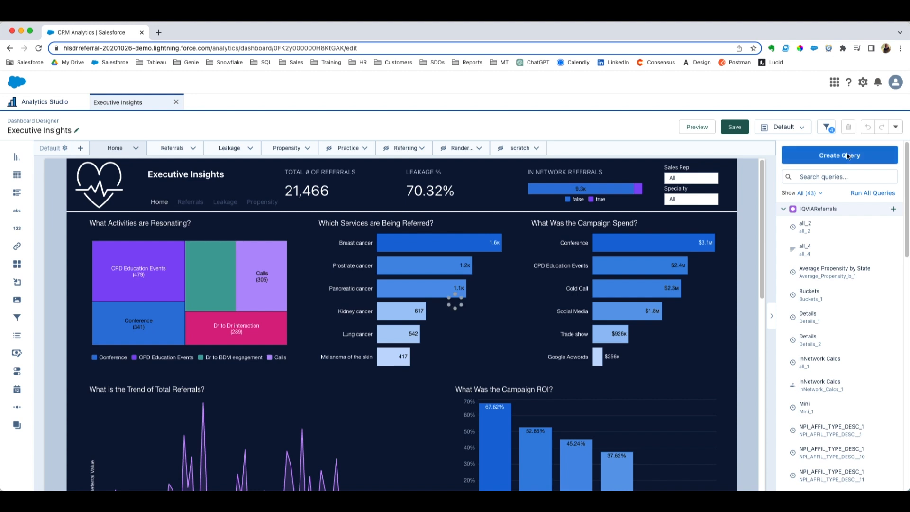
Create a new query and rename it 'New Query'
left_click(839, 154)
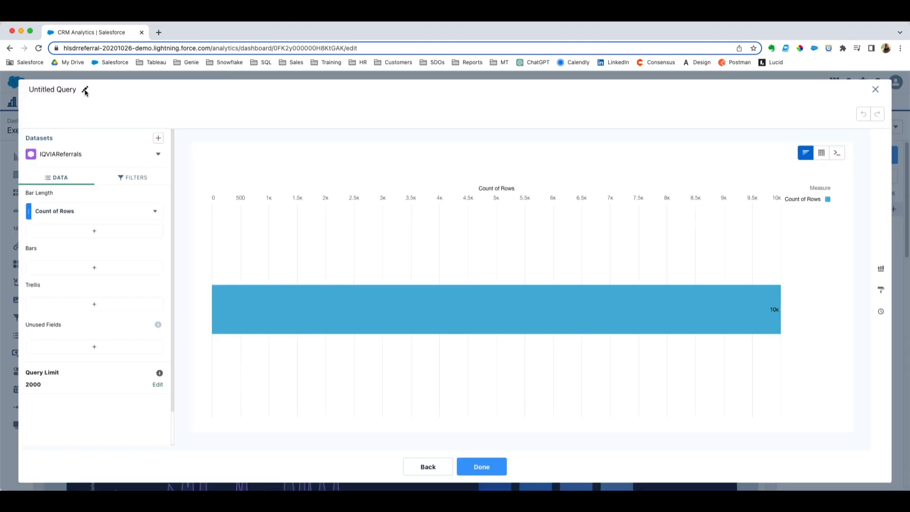
left_click(85, 91)
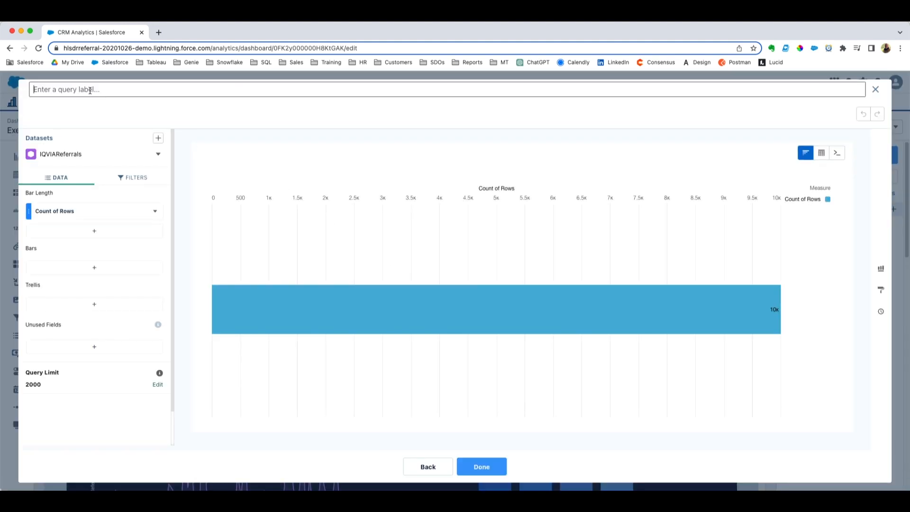
type("New Q")
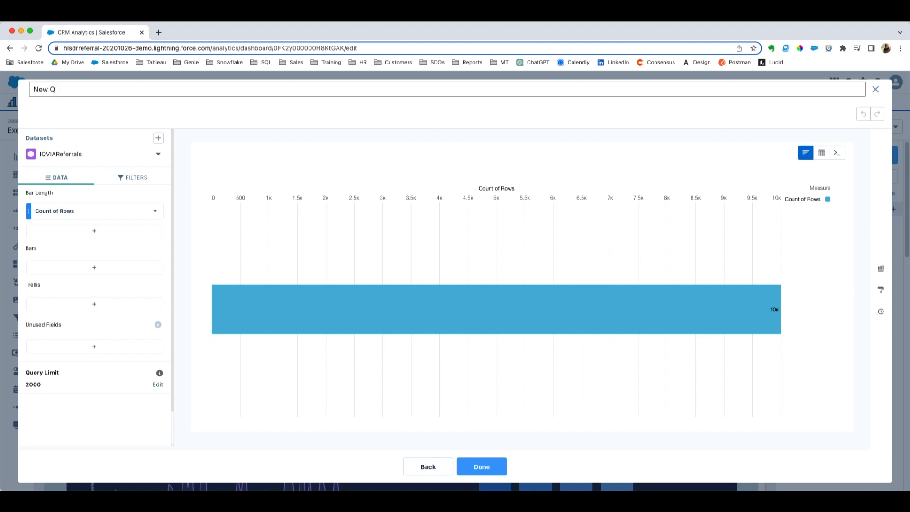
type("uery")
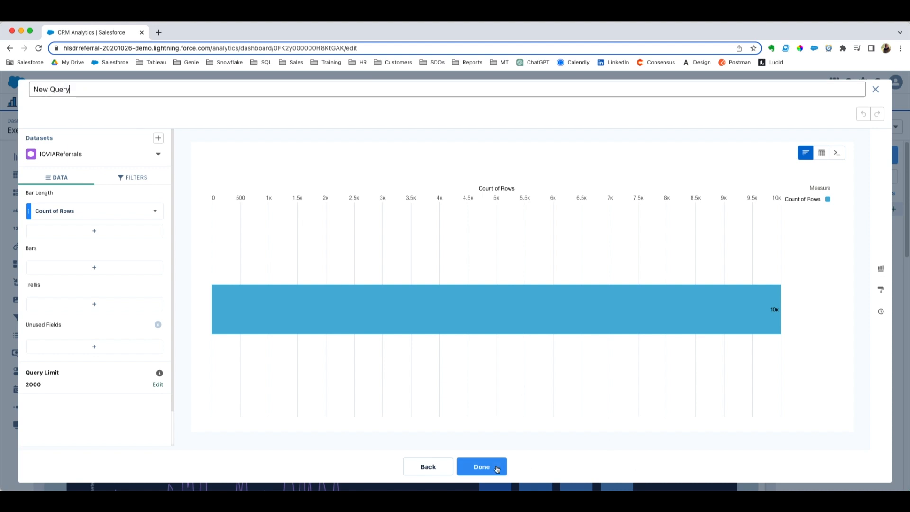
Search the dashboard's queries for 'new' and start another new query
left_click(481, 466)
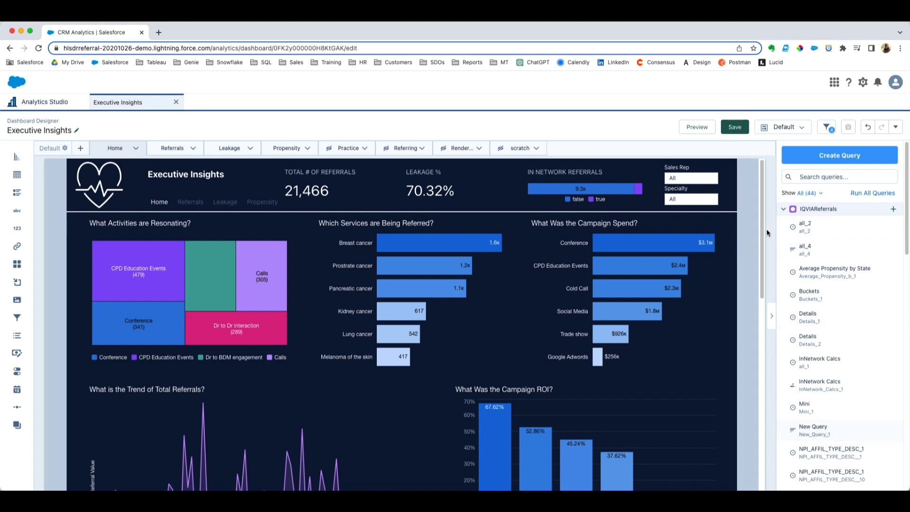
type("n")
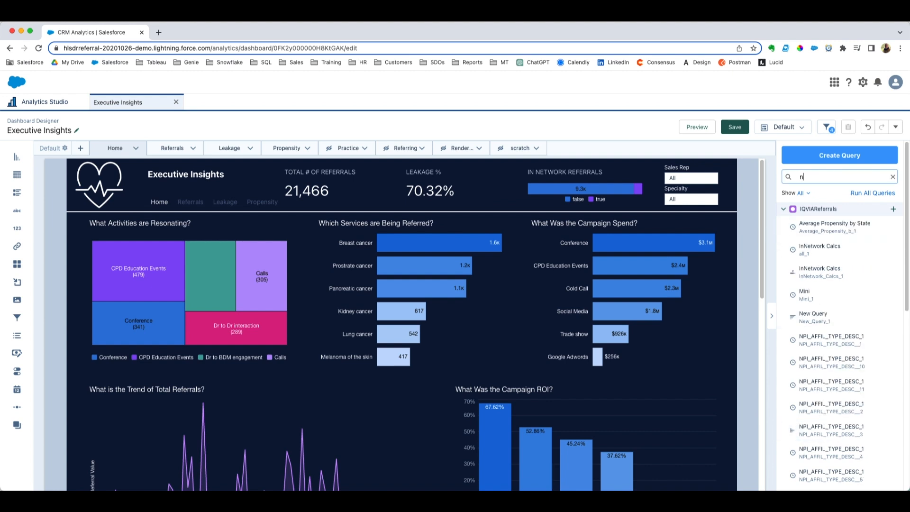
type("ew")
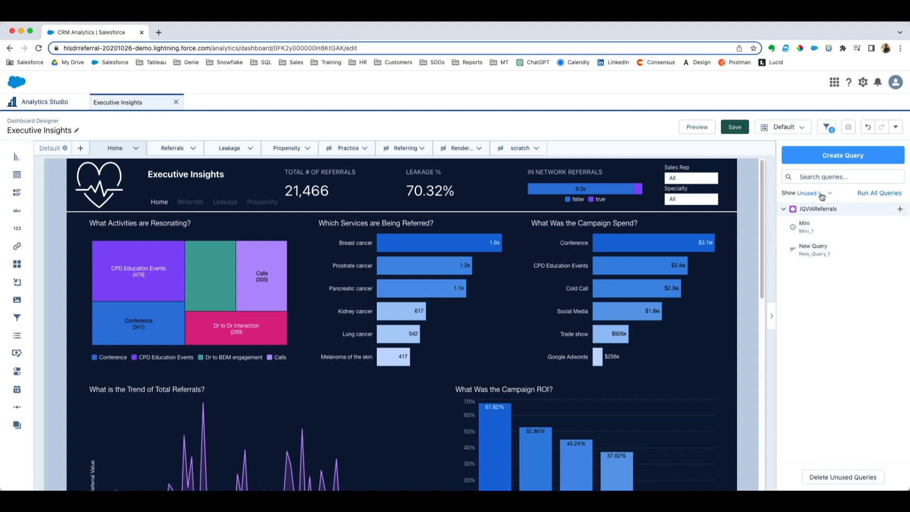
left_click(808, 193)
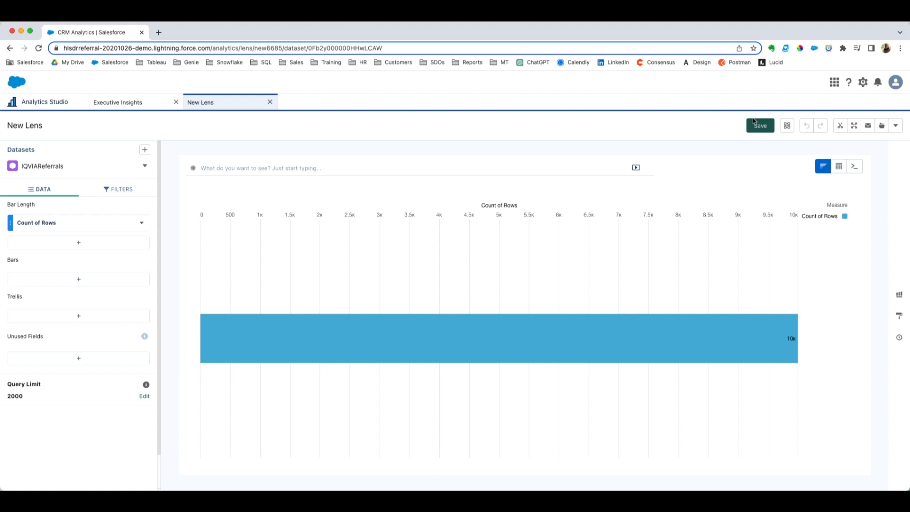
mouse_move(200, 266)
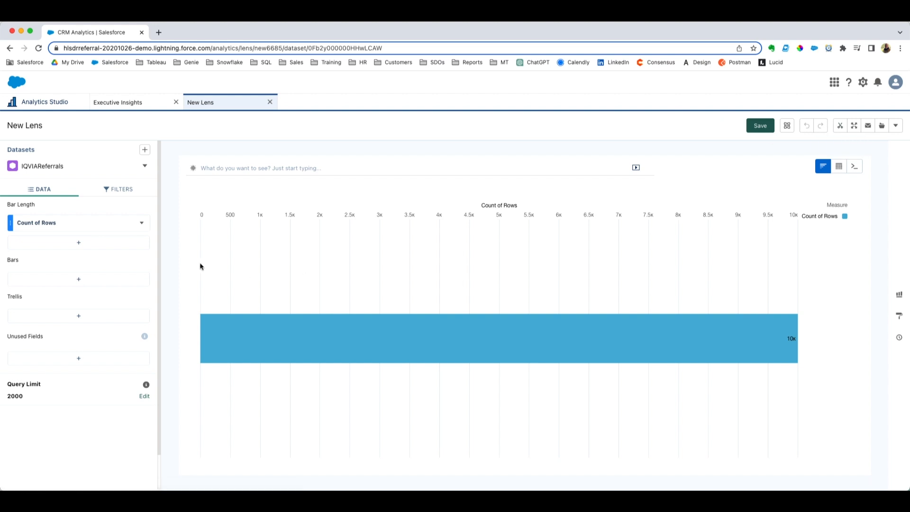
Group the lens bars by Driver and clip the chart to the designer as 'Test Lens'
left_click(78, 279)
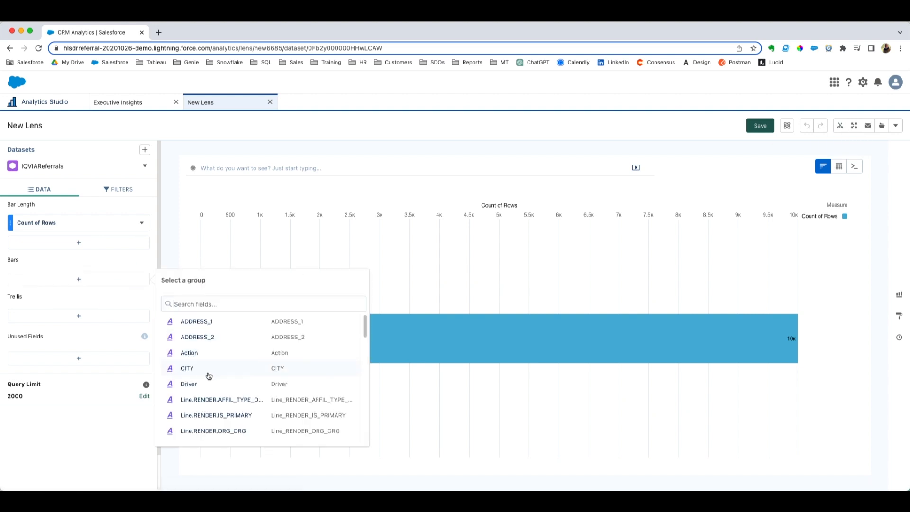
left_click(189, 383)
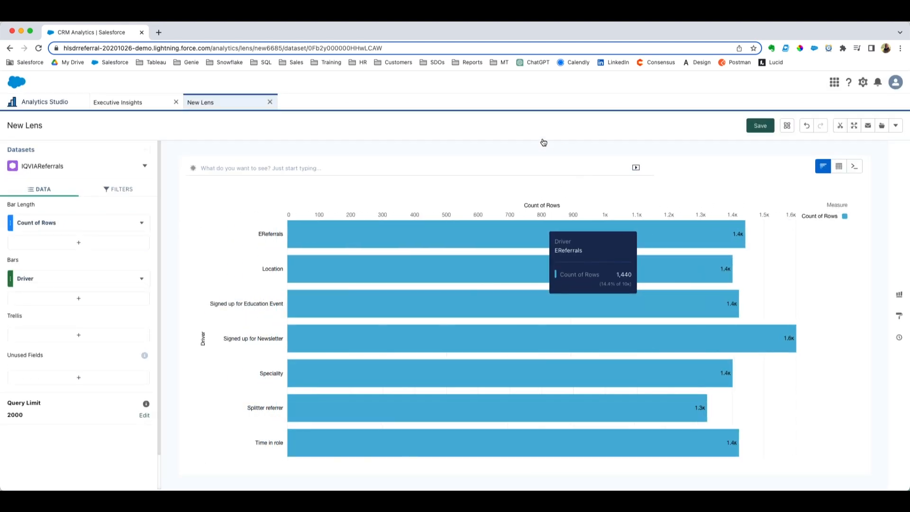
left_click(839, 126)
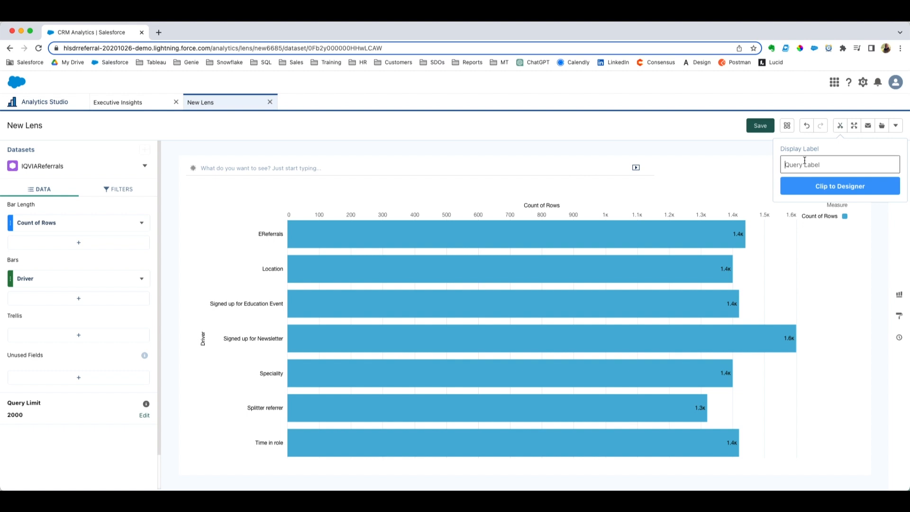
type("Test L")
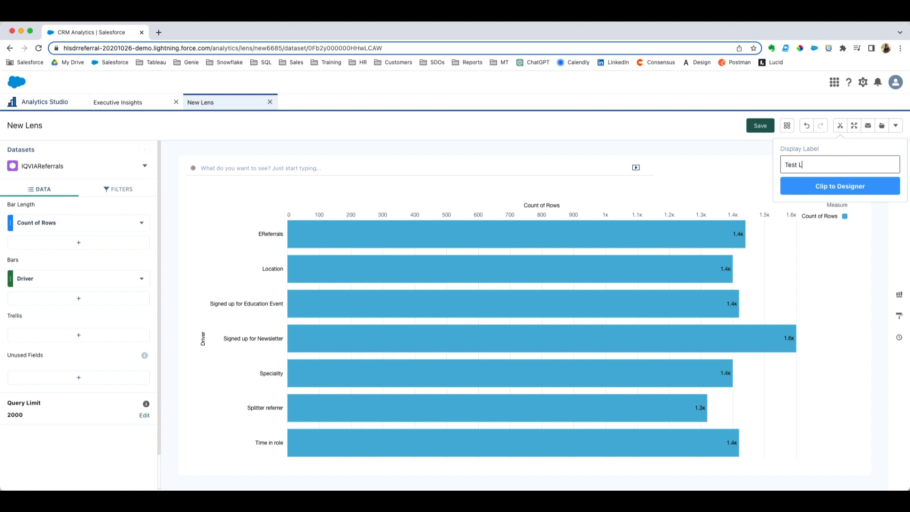
type("ens")
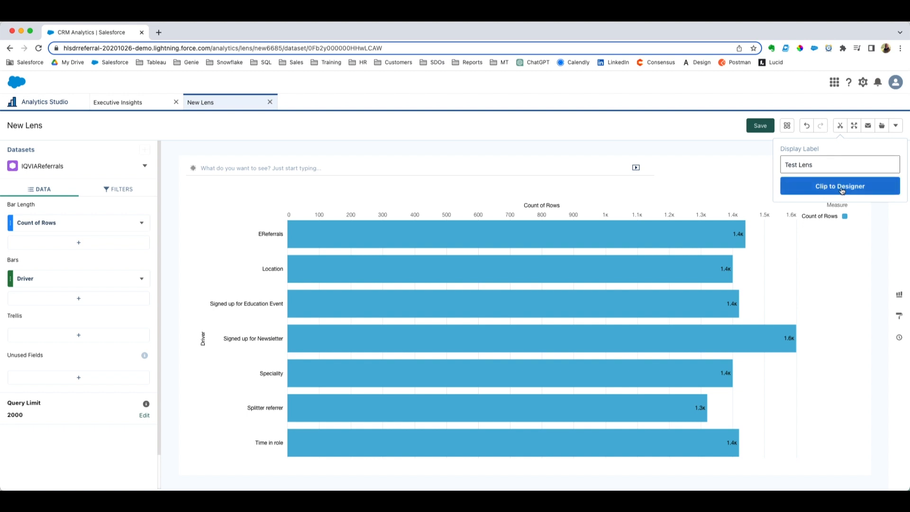
left_click(839, 185)
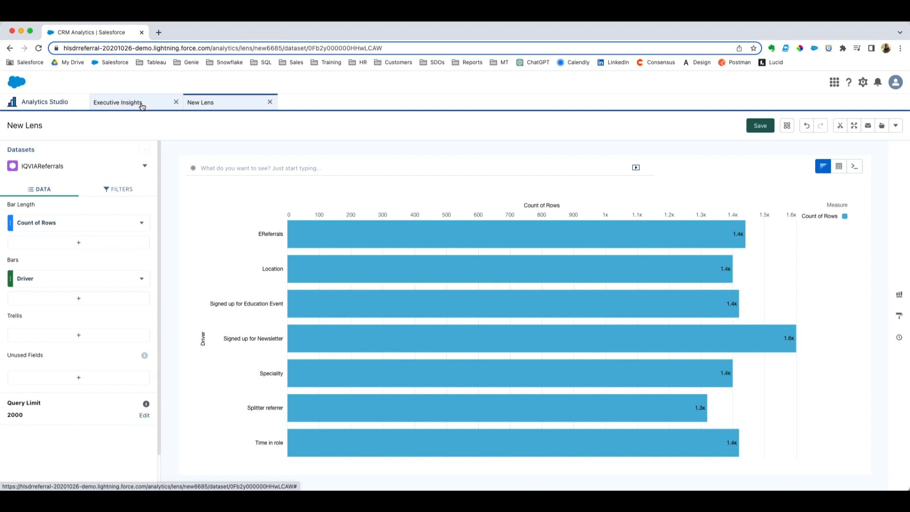
Back on Executive Insights, filter the query list to Unused to reveal Test Lens
left_click(117, 102)
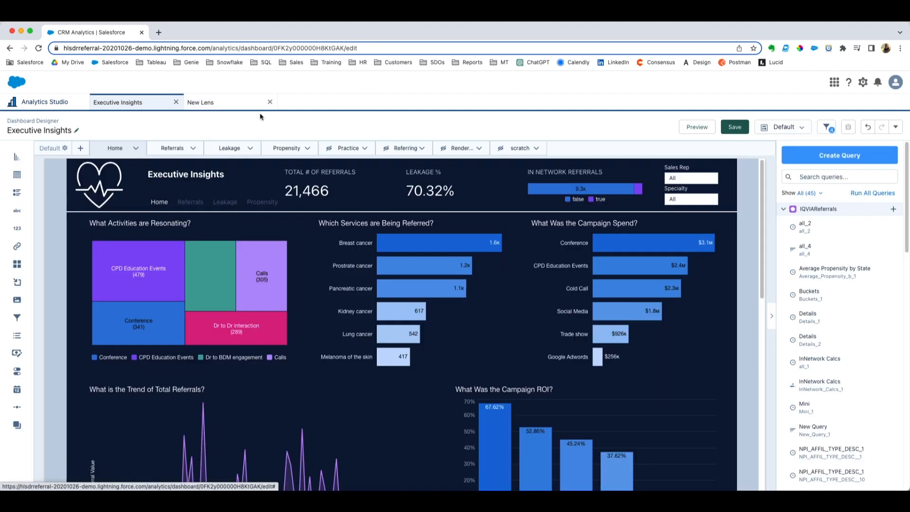
left_click(802, 192)
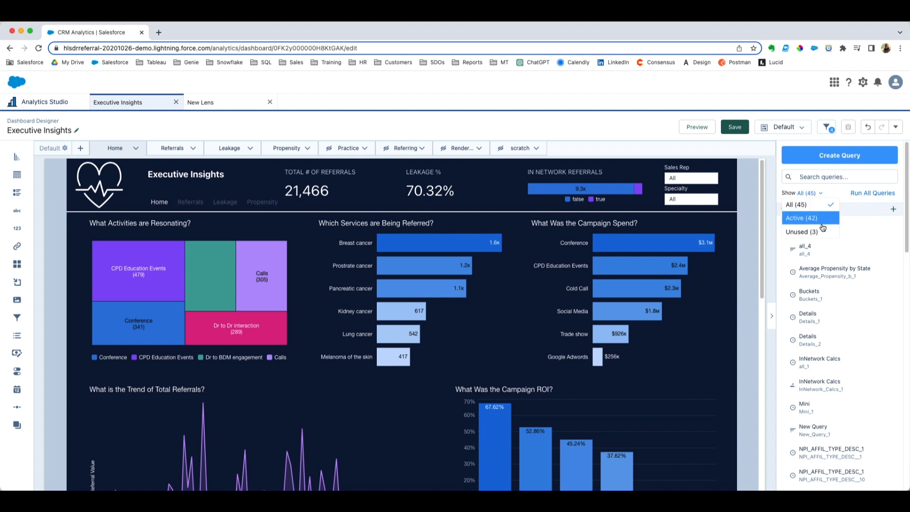
left_click(804, 232)
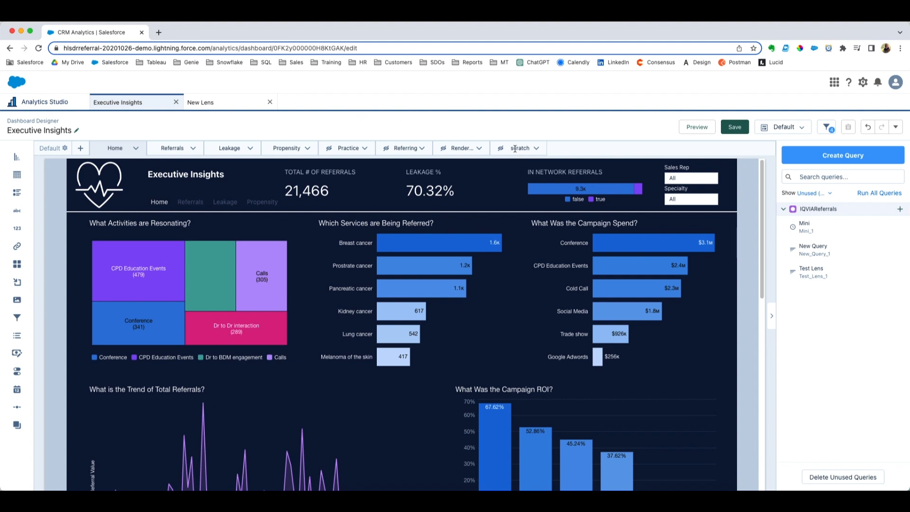
Add the Test Lens Count of Rows bar chart to the scratch page with the Dark theme
left_click(519, 147)
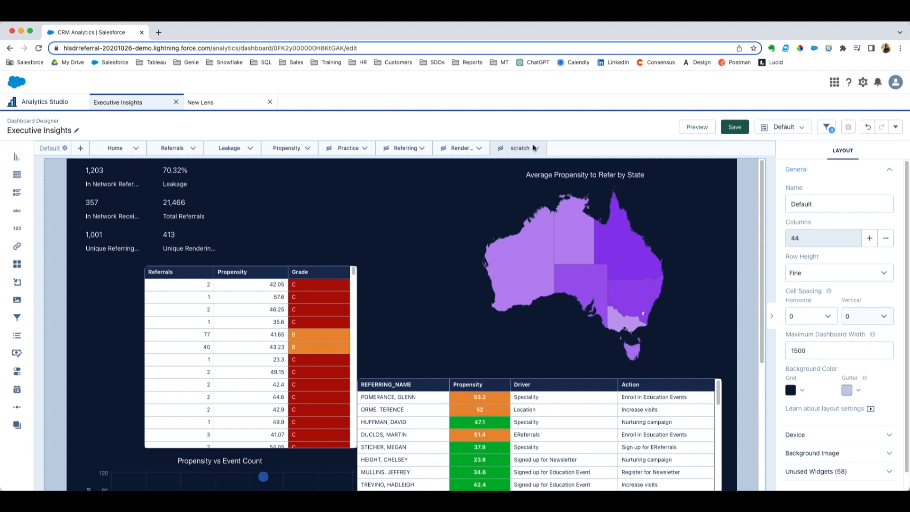
left_click(534, 147)
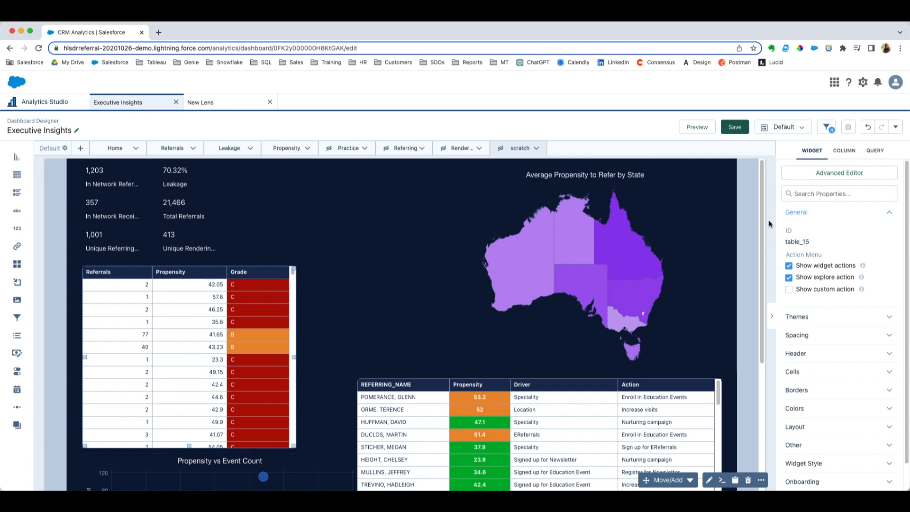
left_click(874, 150)
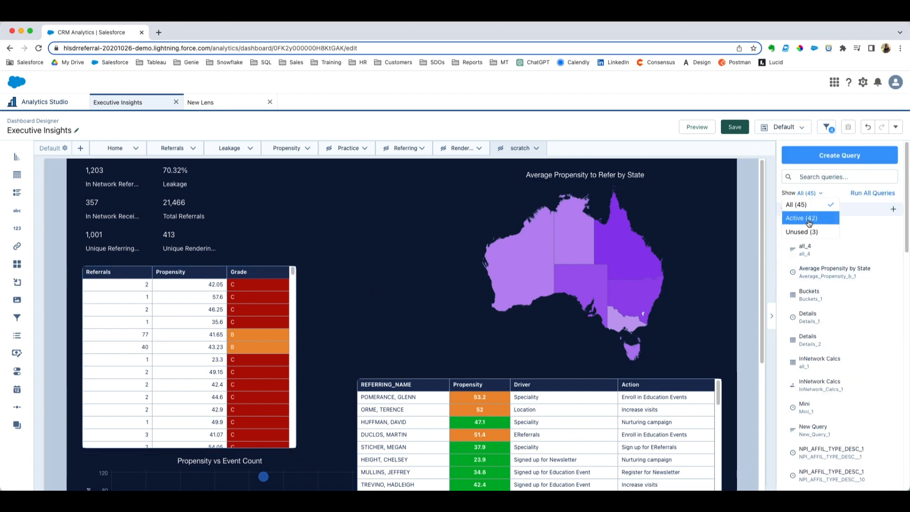
left_click(801, 232)
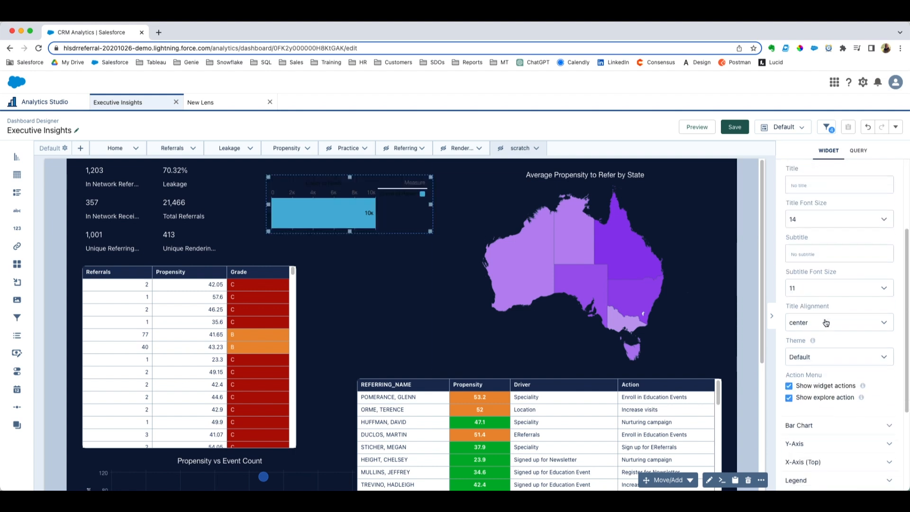
left_click(837, 356)
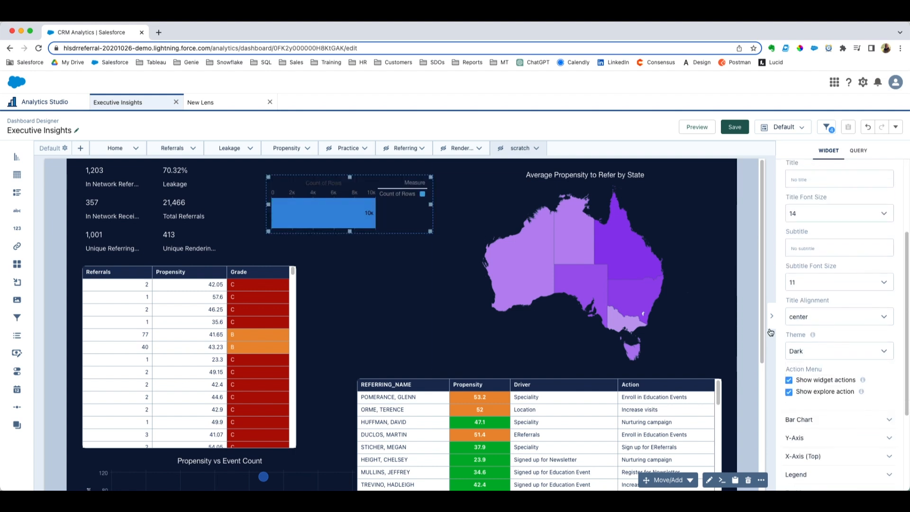
left_click(857, 150)
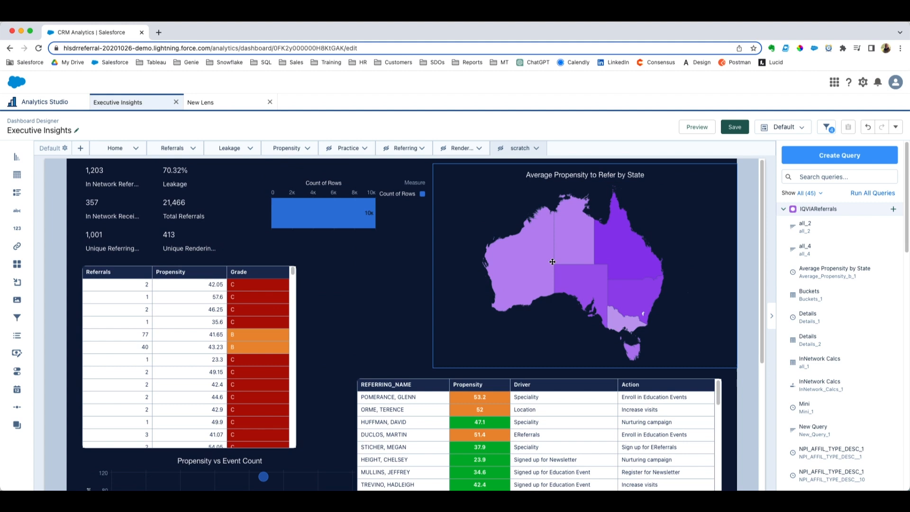
left_click(573, 409)
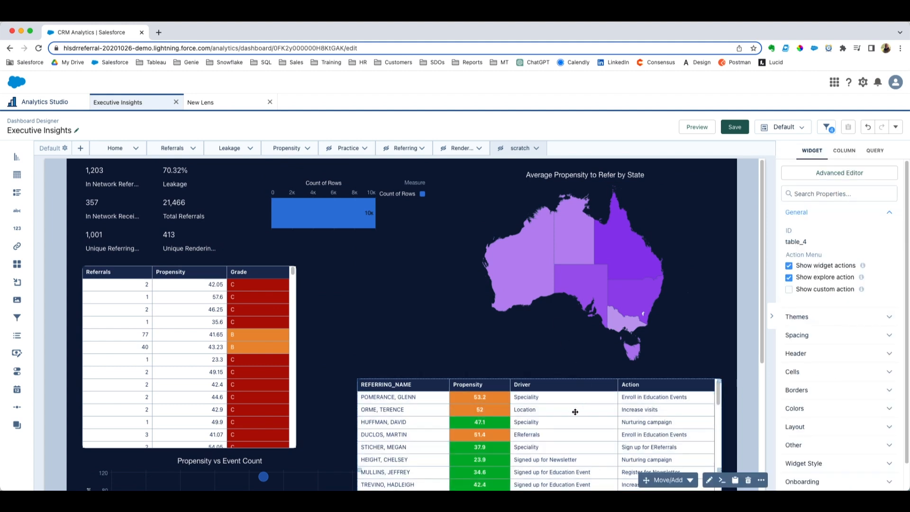
left_click(577, 228)
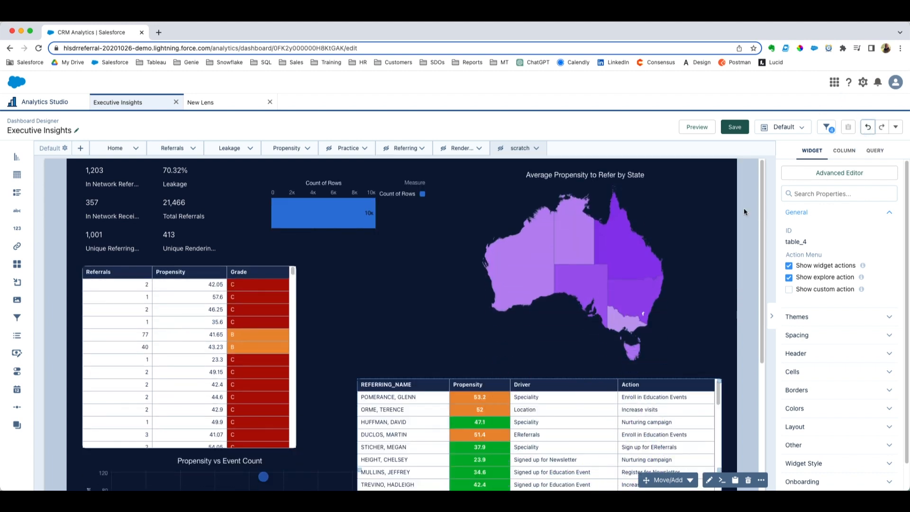
left_click(874, 151)
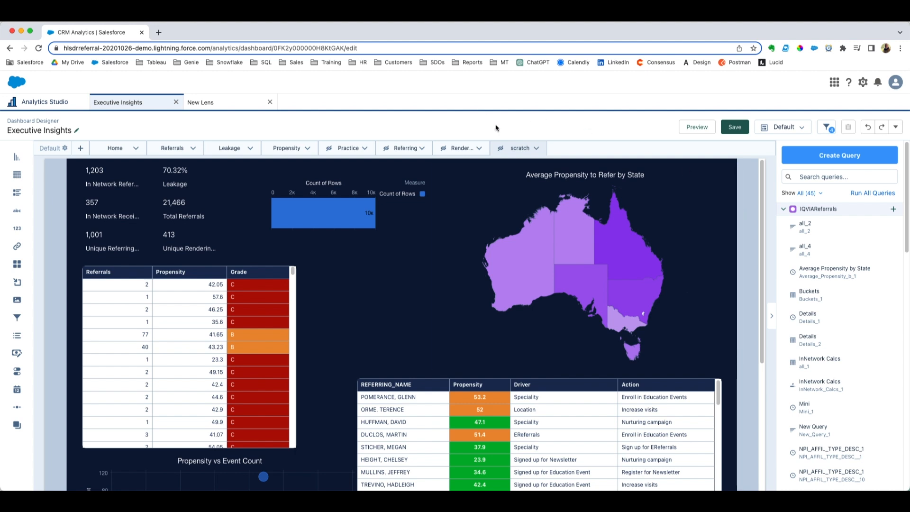
mouse_move(496, 128)
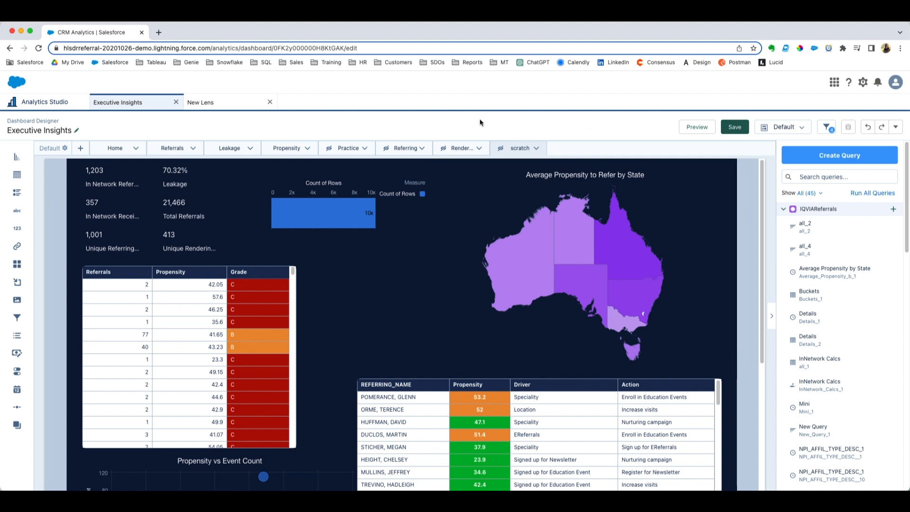